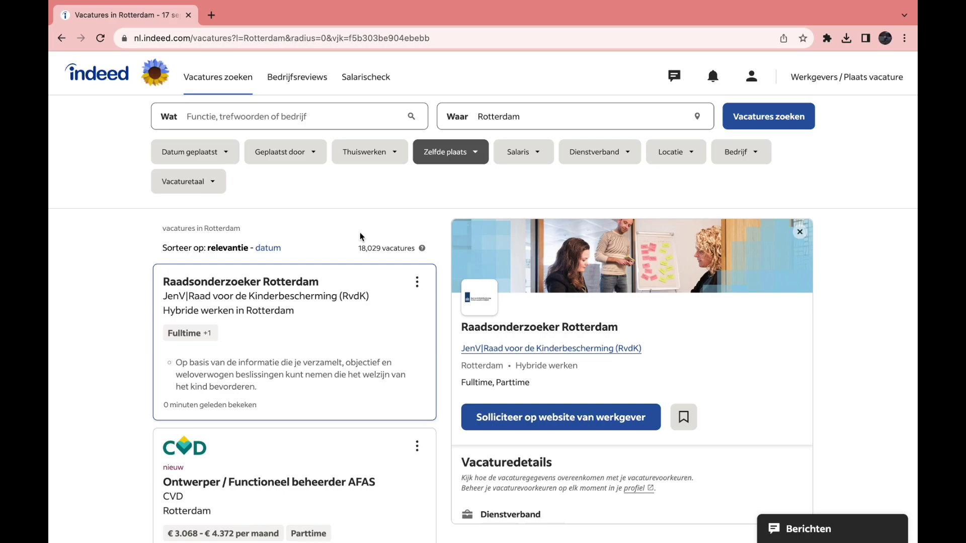
mouse_move(500, 172)
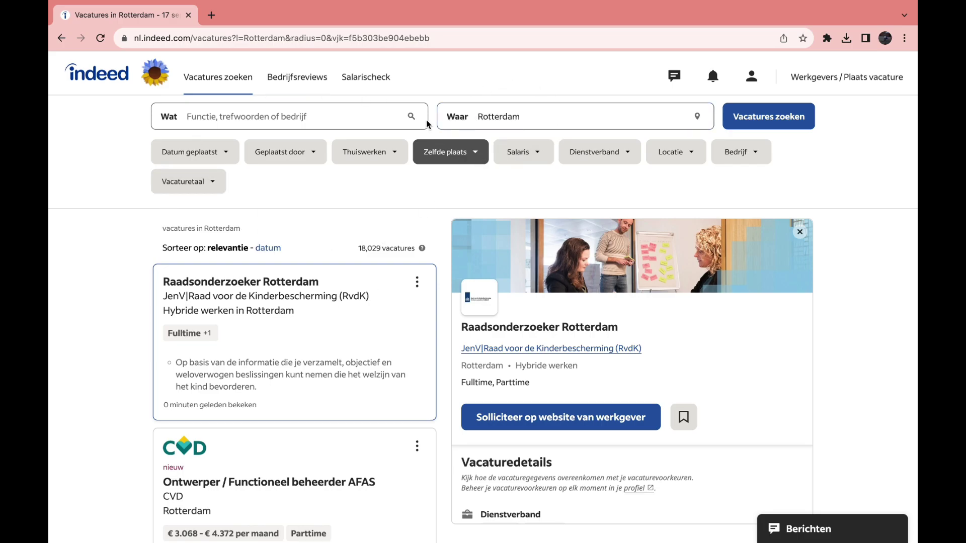
mouse_move(442, 208)
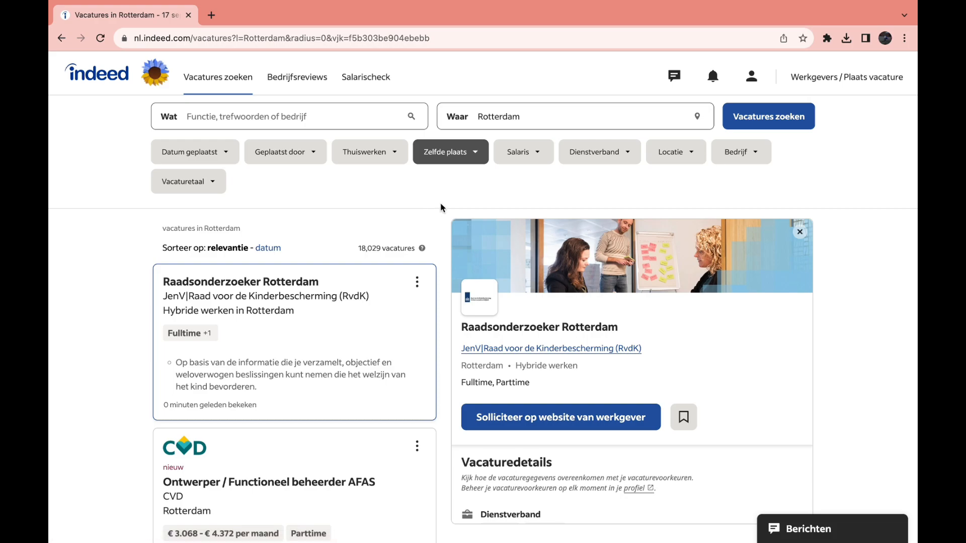
Step: Replace the Rotterdam location with 'ams' and select Amsterdam from the suggestions
left_click(517, 116)
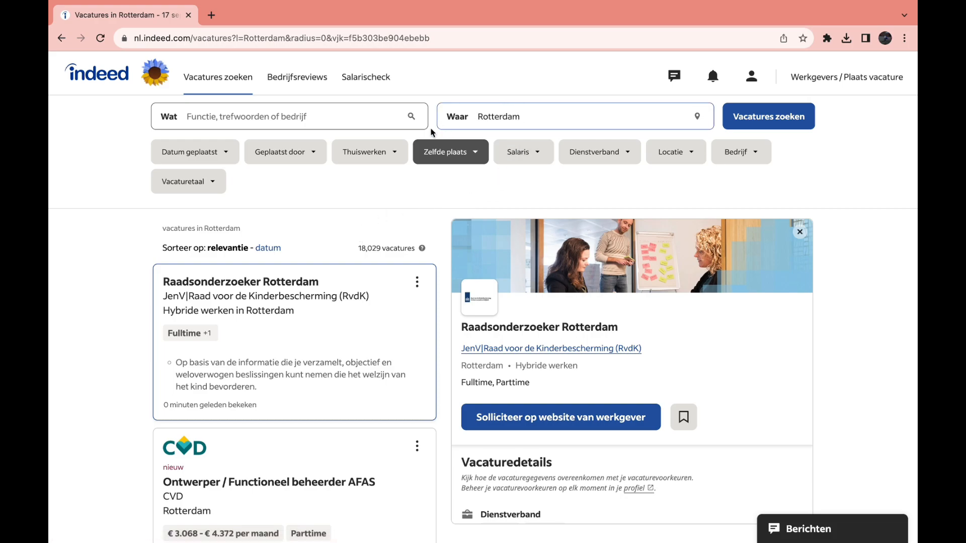
left_click(499, 116)
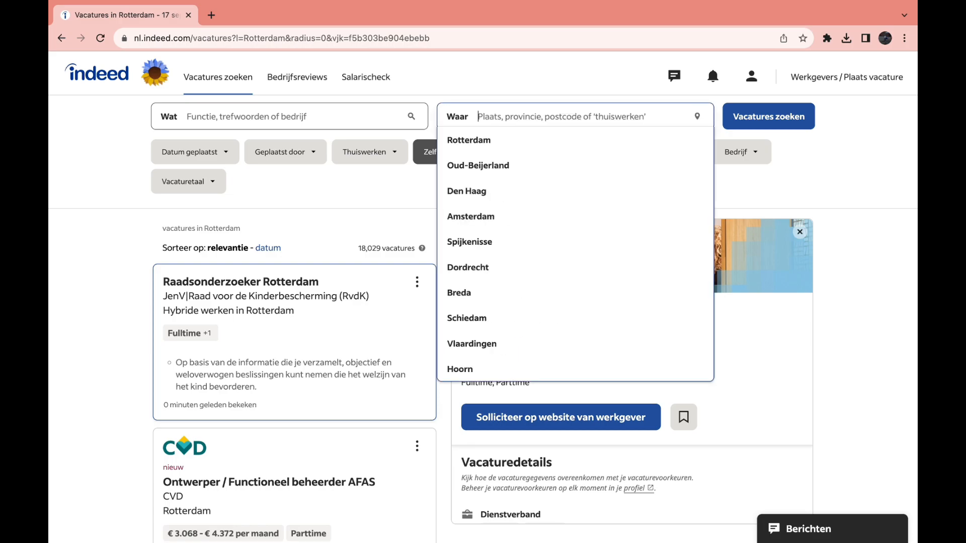
type("ams")
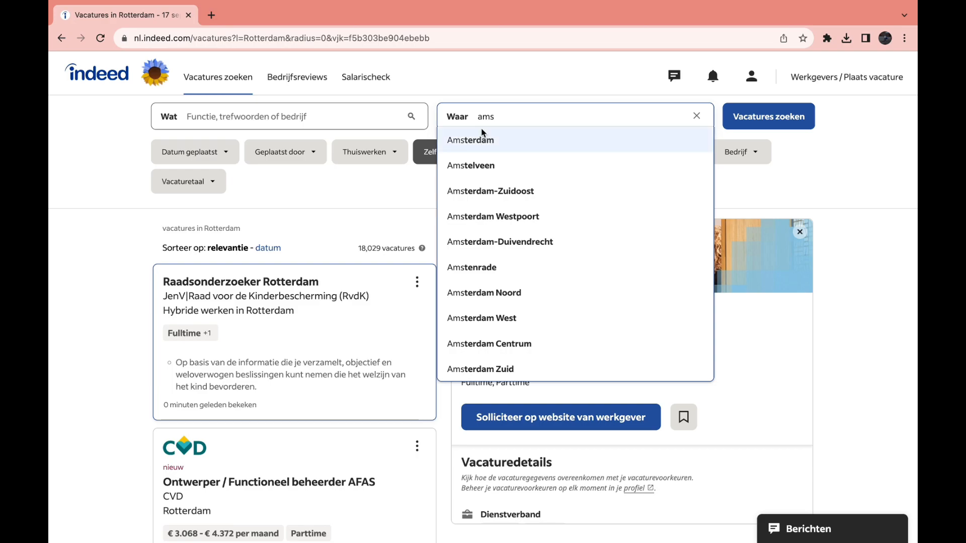
left_click(470, 140)
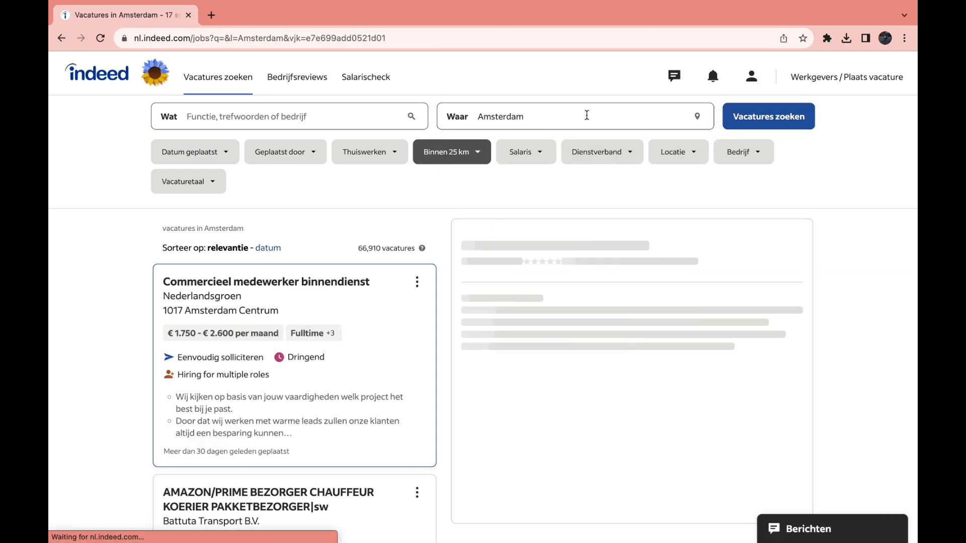
left_click(265, 282)
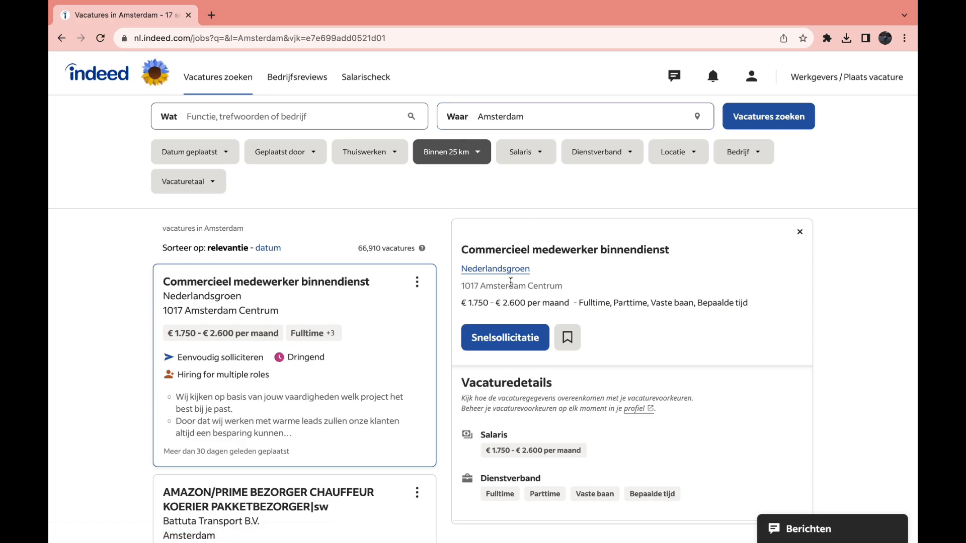
mouse_move(527, 100)
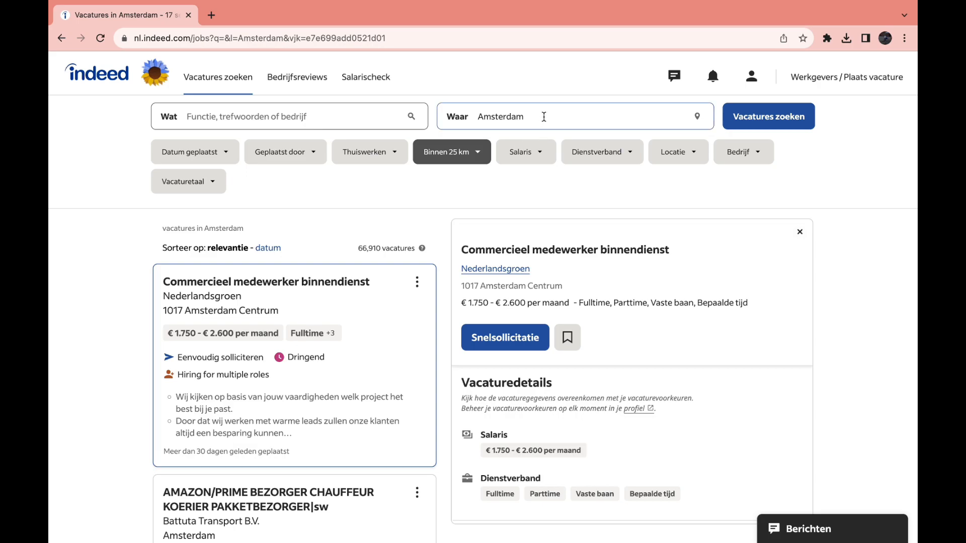
mouse_move(480, 179)
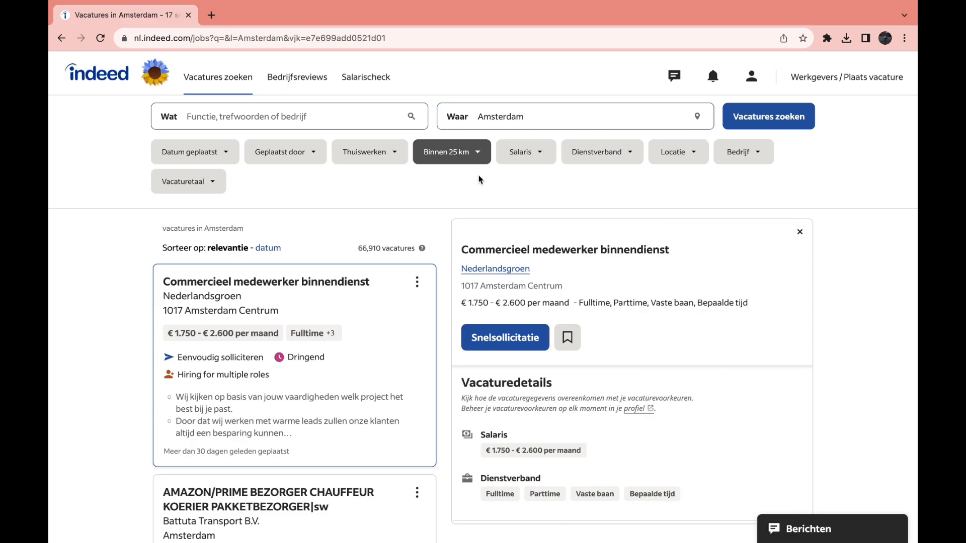